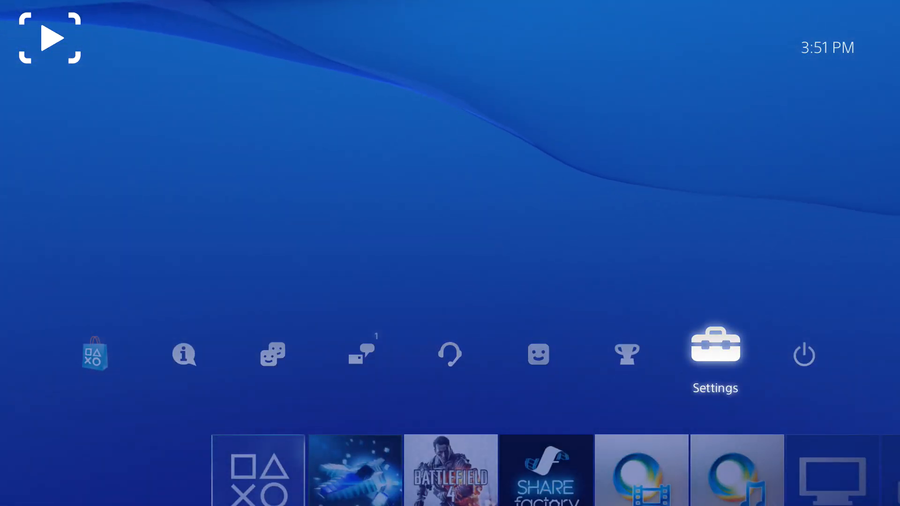
# Enter Settings from the home screen and scroll down to the Sound and Screen entry.
pyautogui.click(714, 346)
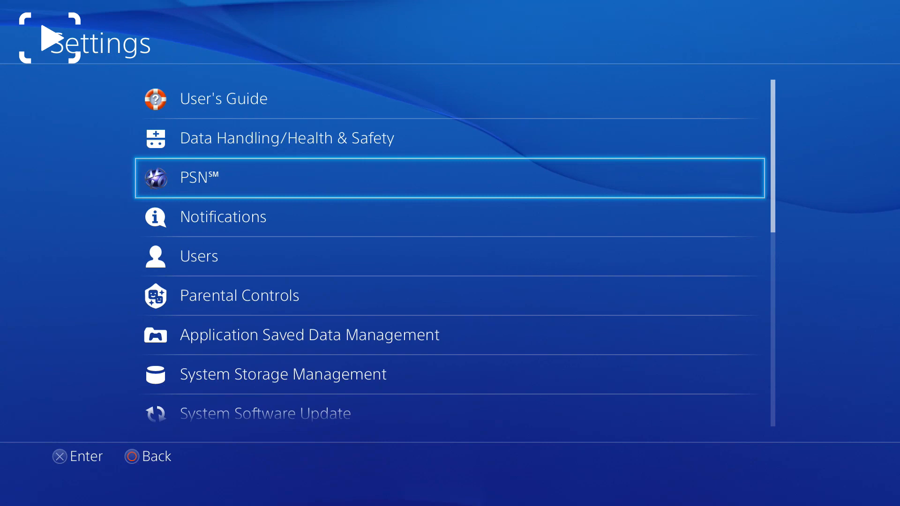
pyautogui.scroll(-3)
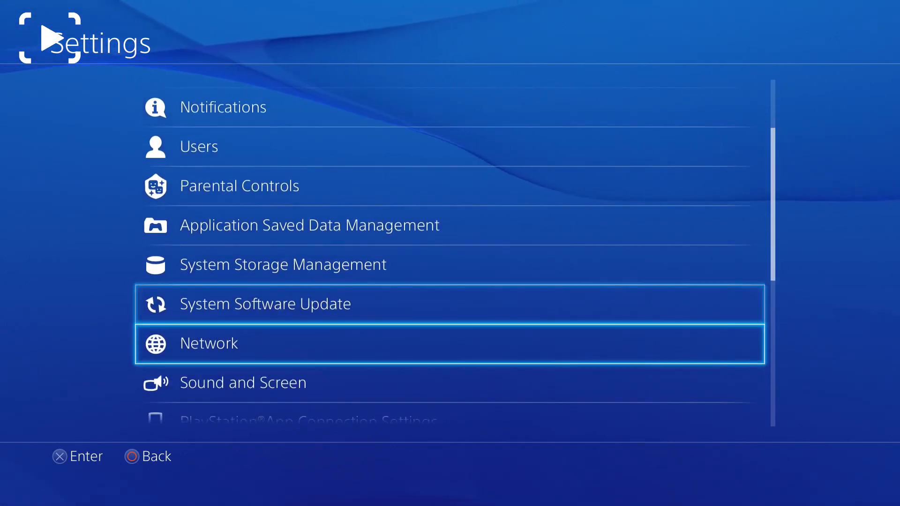
pyautogui.scroll(-3)
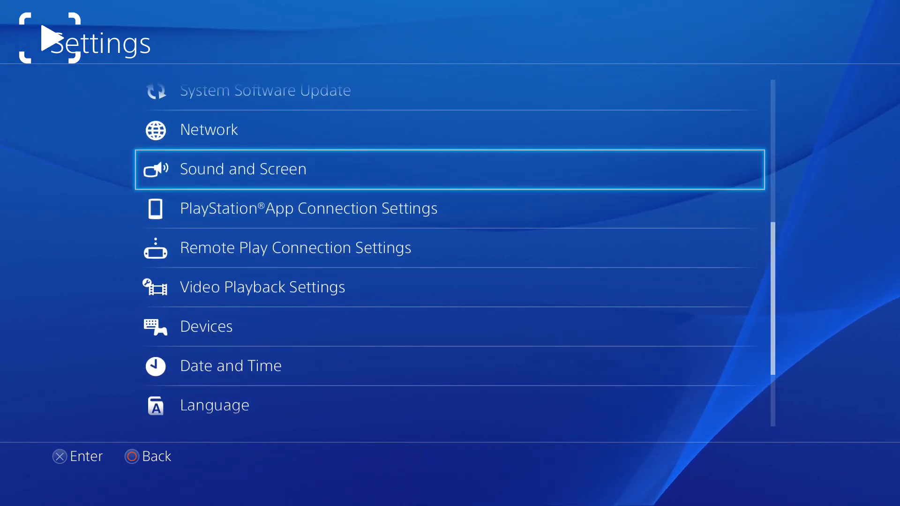
# Check Video Output Settings under Sound and Screen, then reach Display Area Settings.
pyautogui.click(242, 169)
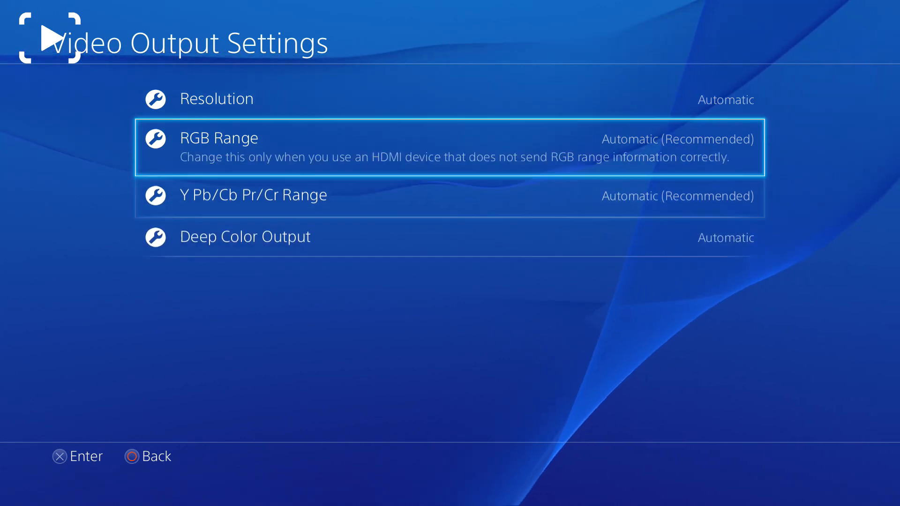
pyautogui.click(217, 99)
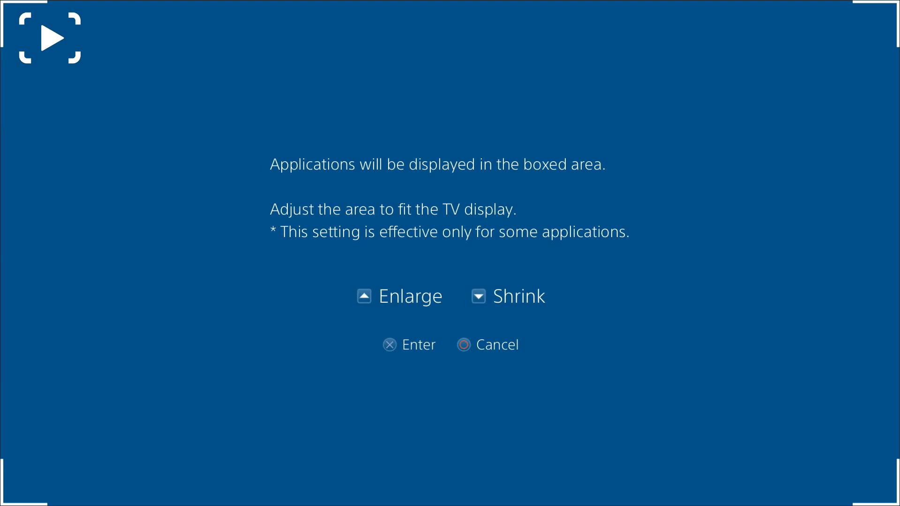
# Cancel the display area screen and bring up Audio Output Settings (HDMI OUT, Bitstream Dolby).
pyautogui.click(465, 344)
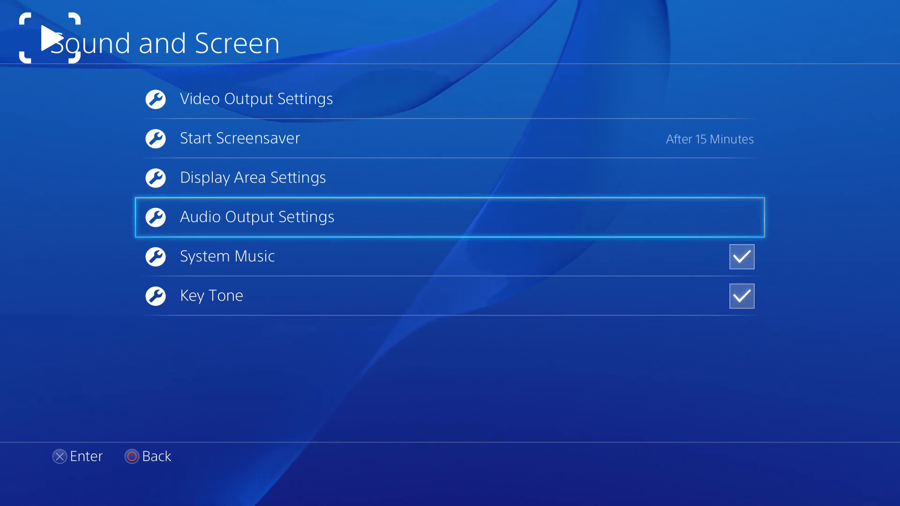
pyautogui.click(257, 216)
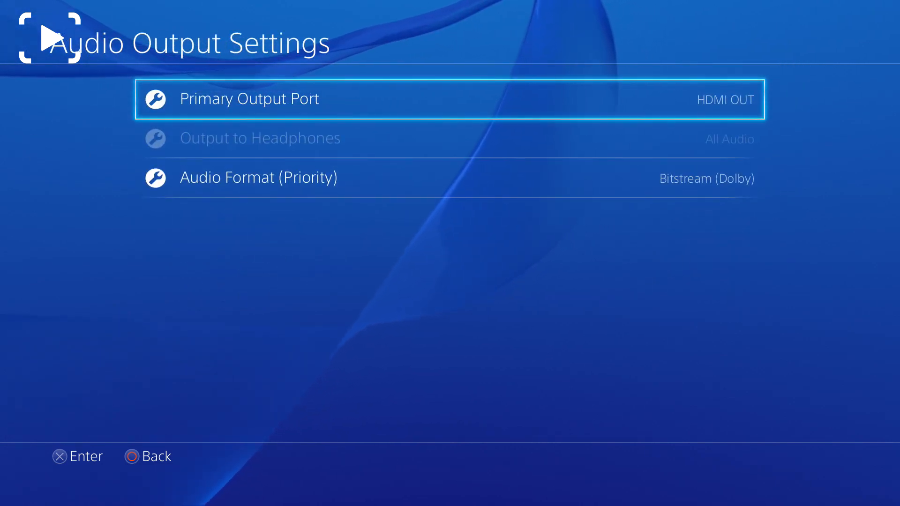
# Keep Output to Headphones on All Audio, check Audio Format (Priority), and return to Sound and Screen.
pyautogui.click(248, 99)
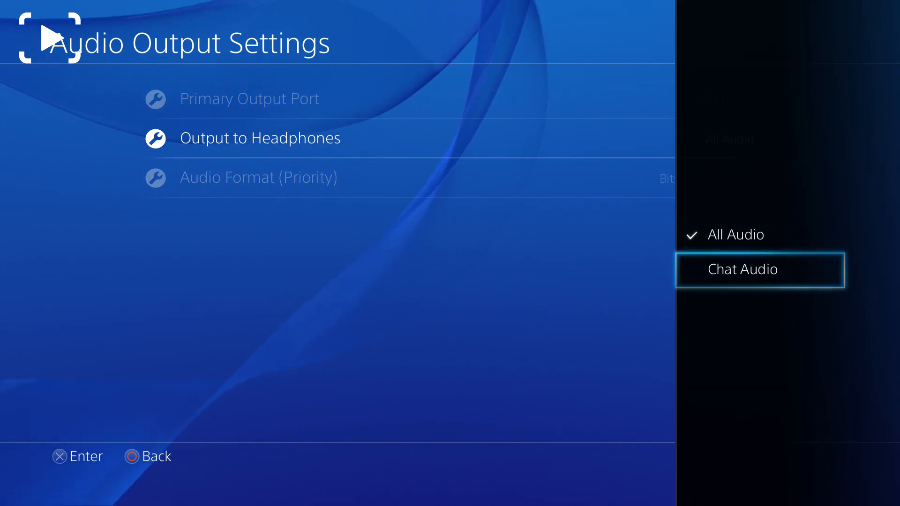
pyautogui.click(743, 234)
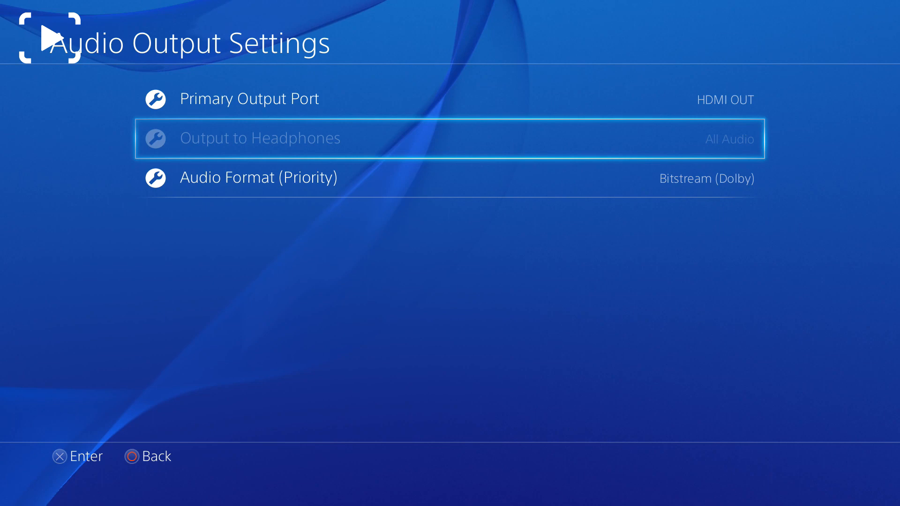
pyautogui.press('down')
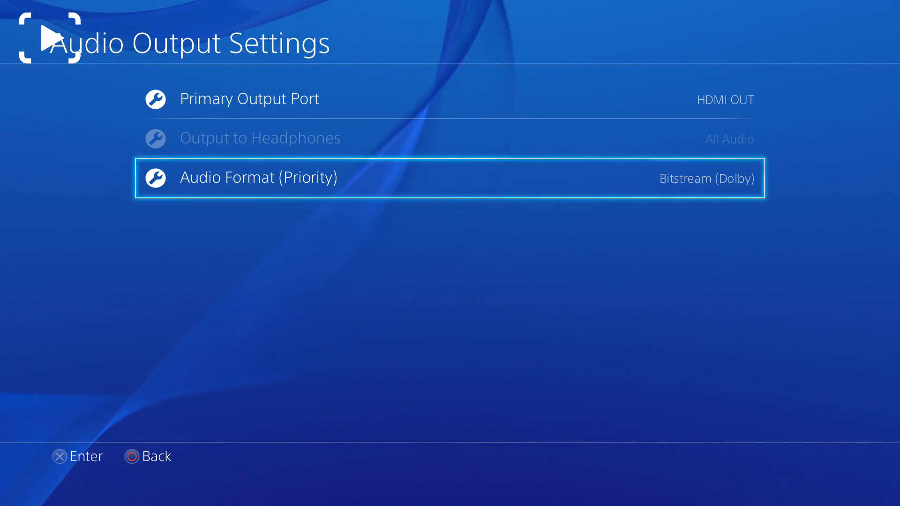
pyautogui.press('Circle')
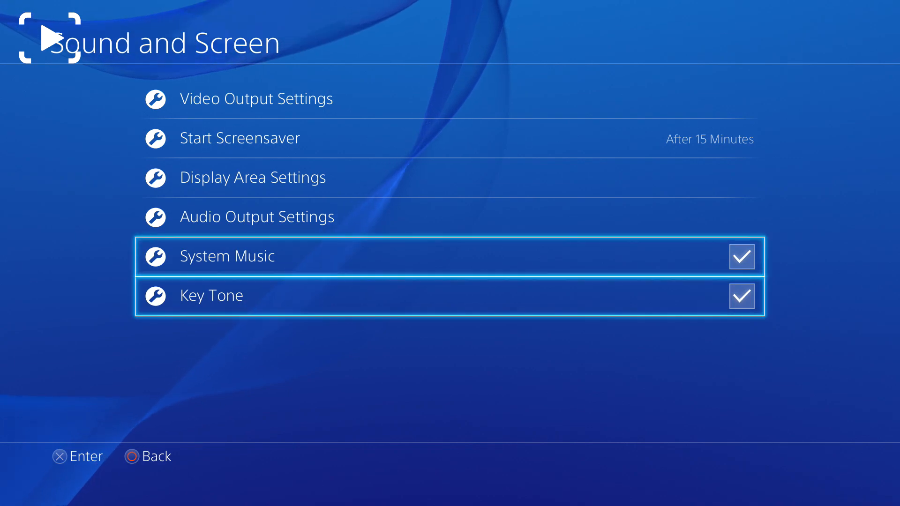